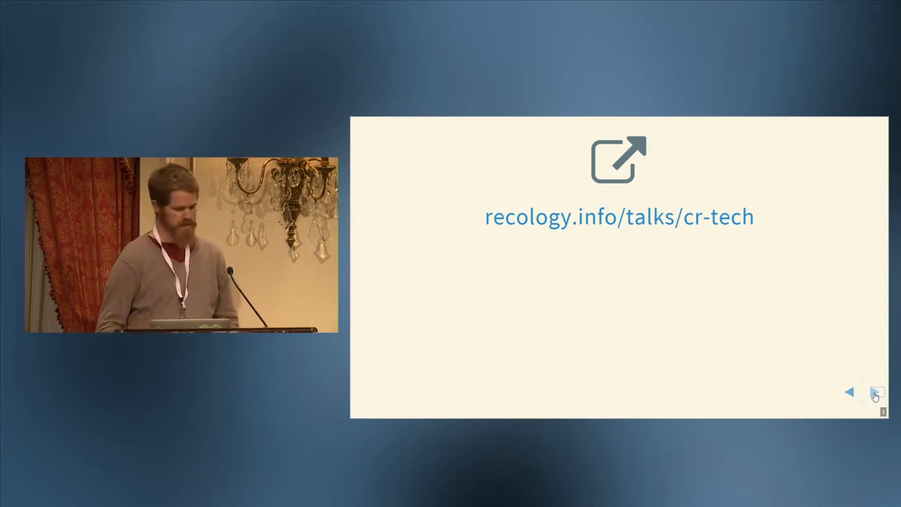
left_click(877, 392)
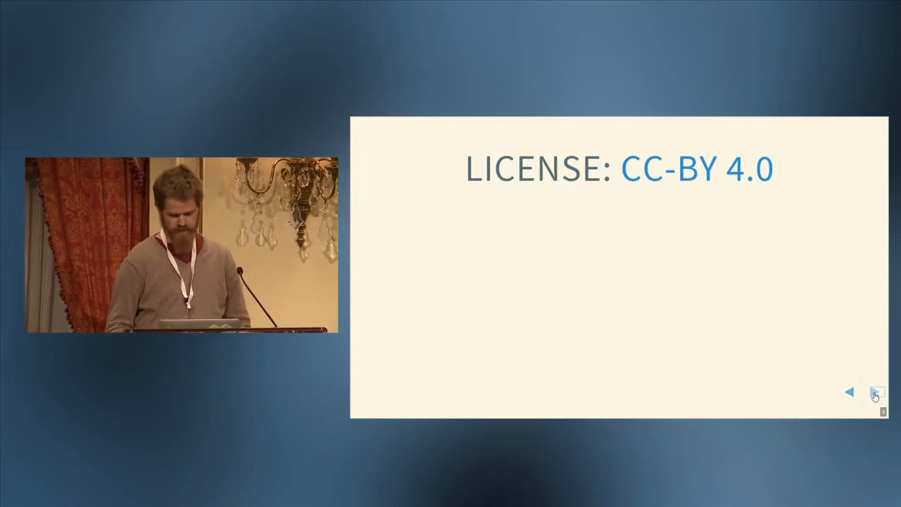
left_click(875, 391)
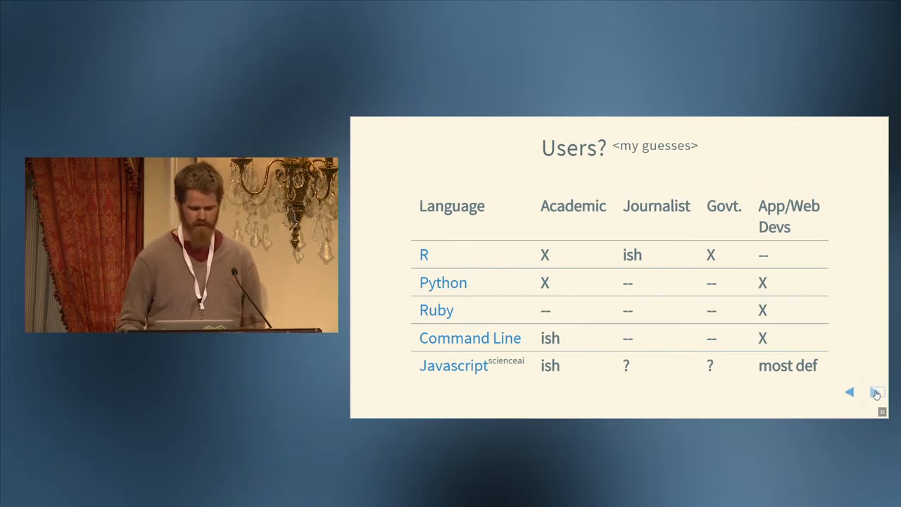
left_click(875, 393)
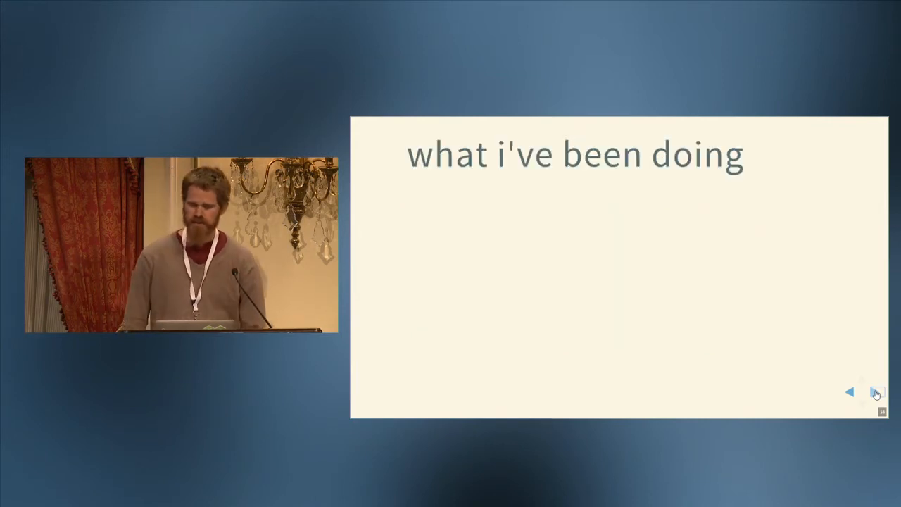
left_click(875, 393)
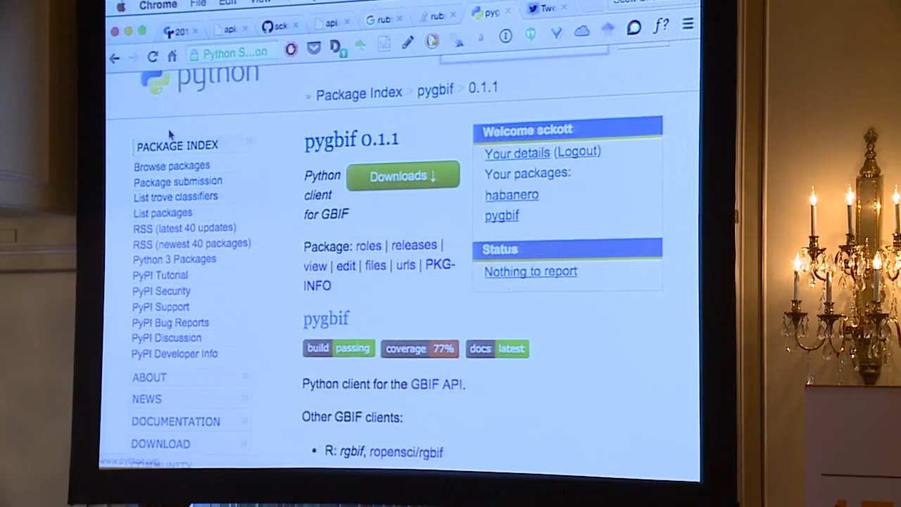
scroll("up", 3)
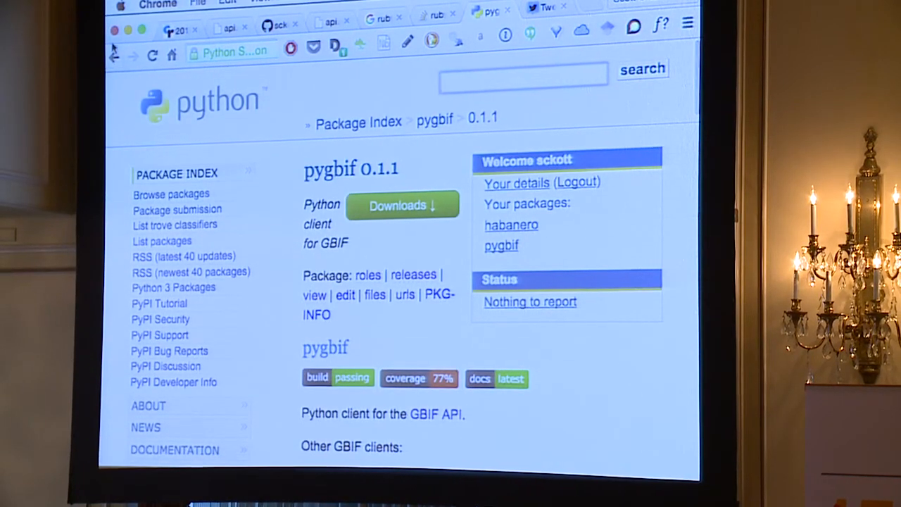
scroll("down", 3)
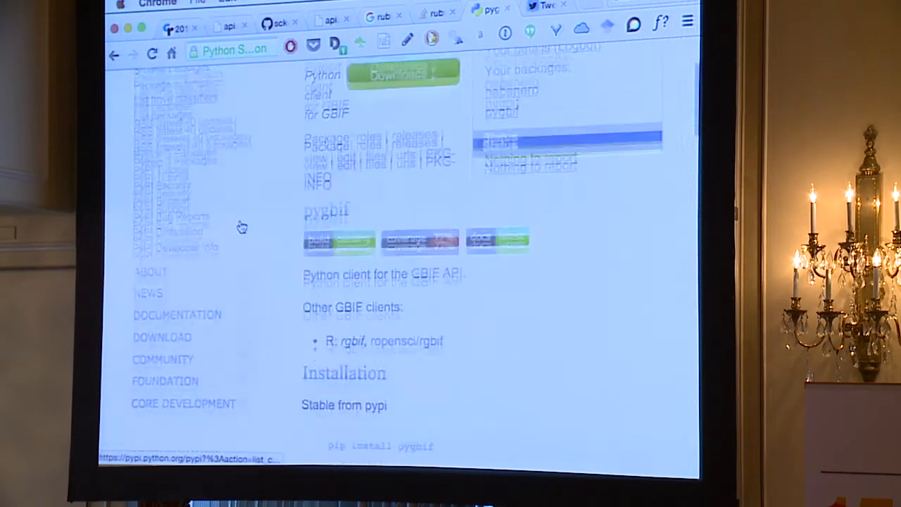
scroll("down", 3)
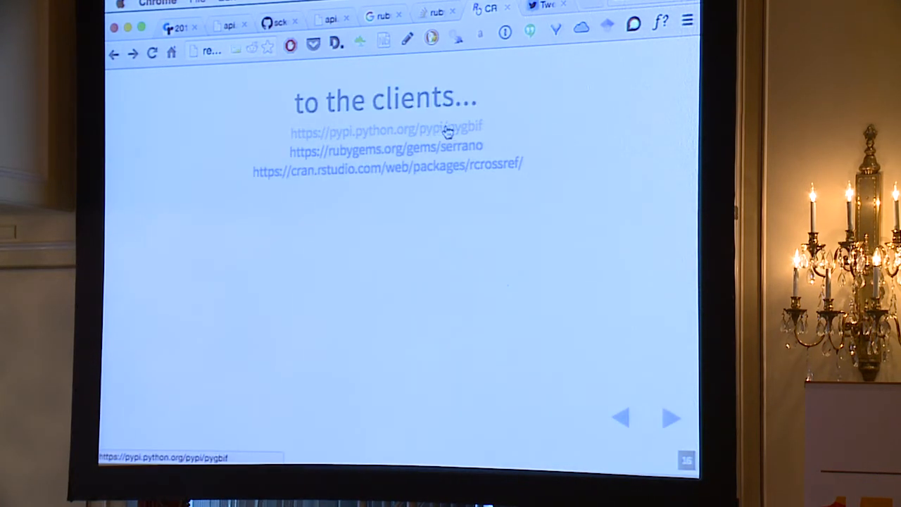
mouse_move(437, 221)
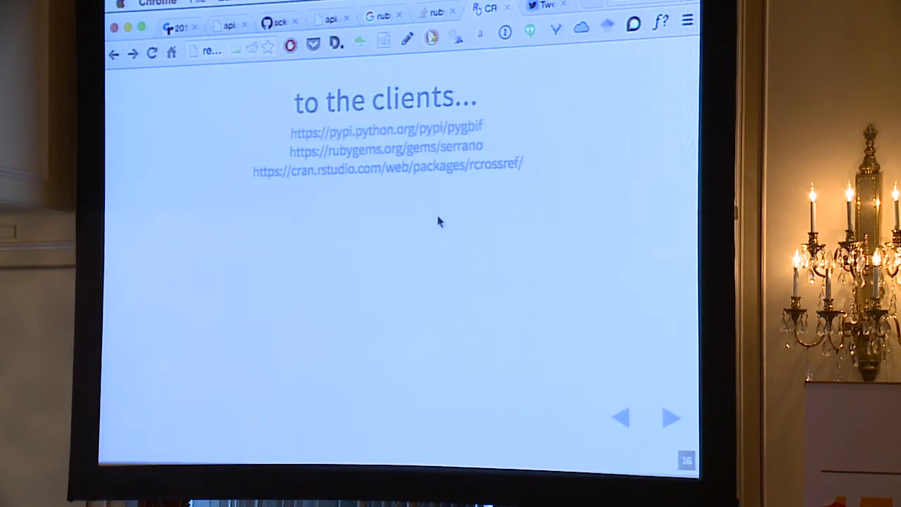
mouse_move(453, 160)
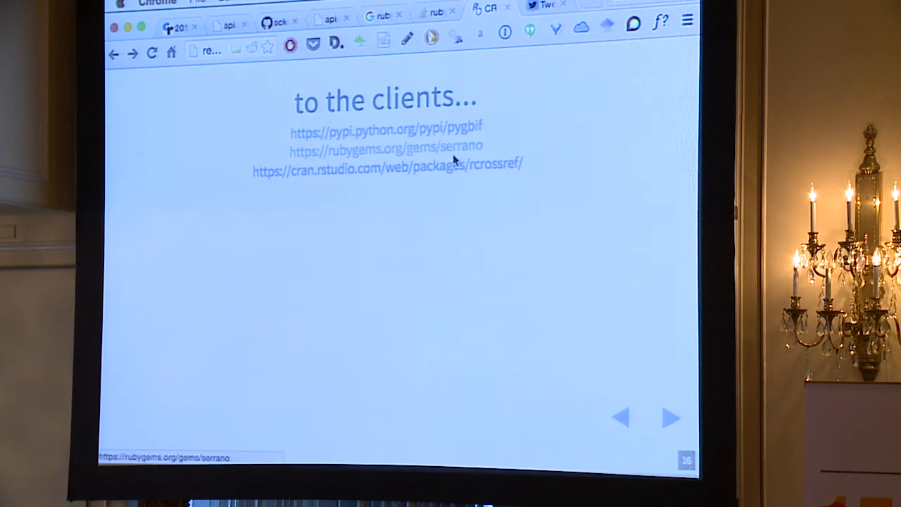
left_click(386, 149)
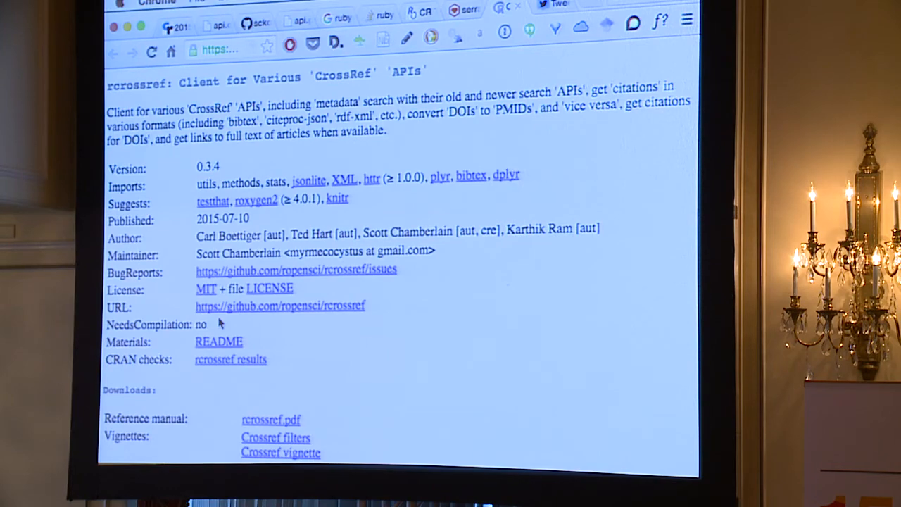
scroll("down", 3)
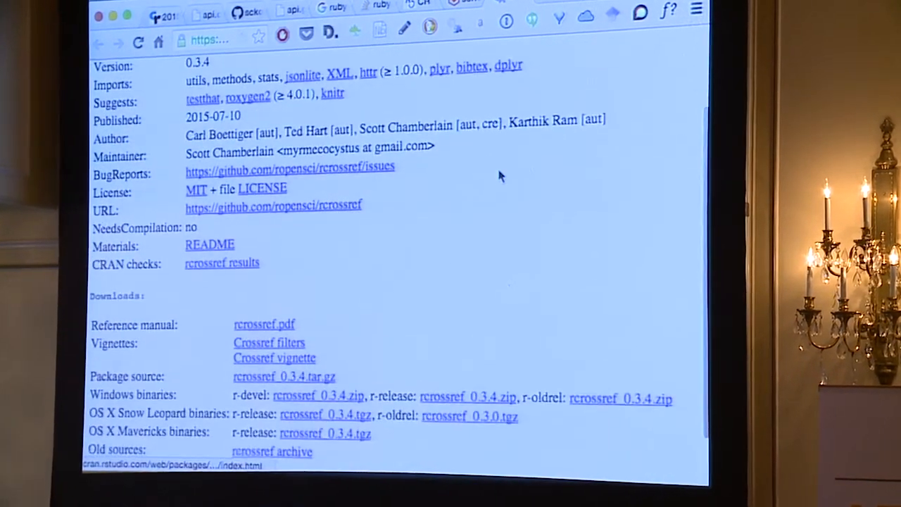
scroll("down", 3)
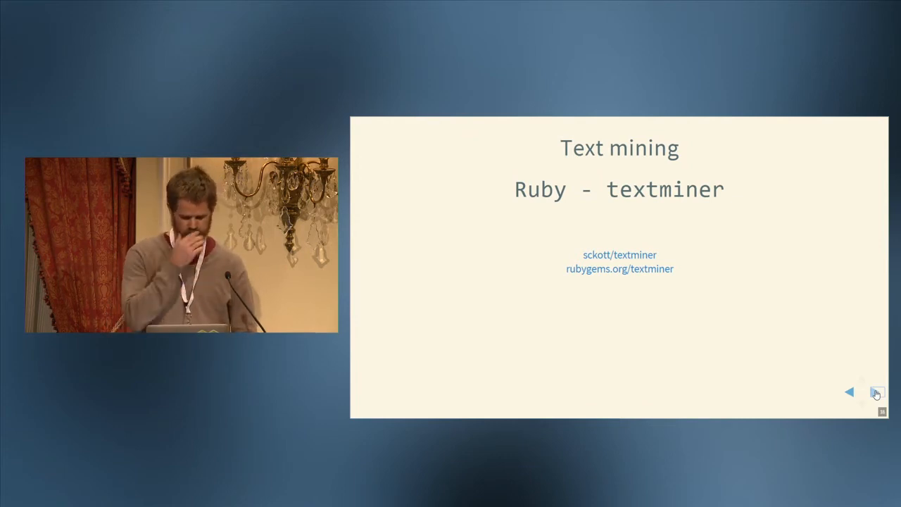
left_click(875, 392)
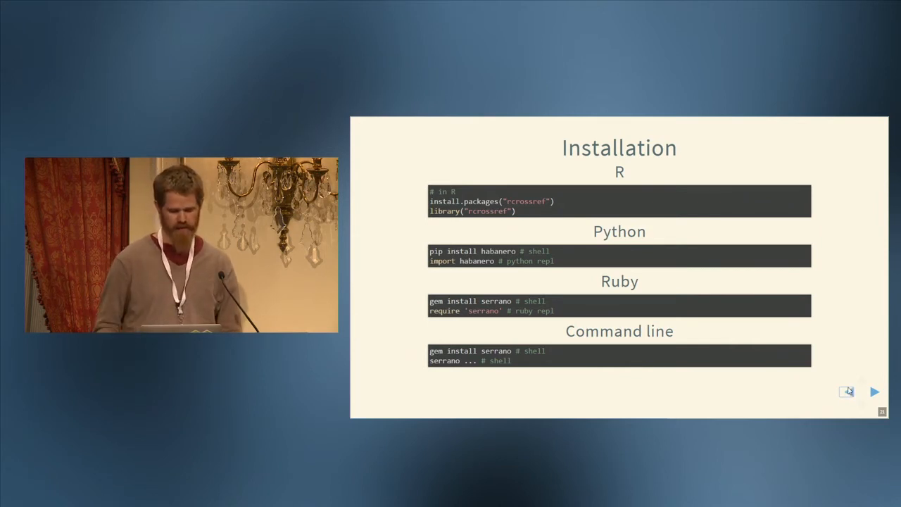
left_click(876, 391)
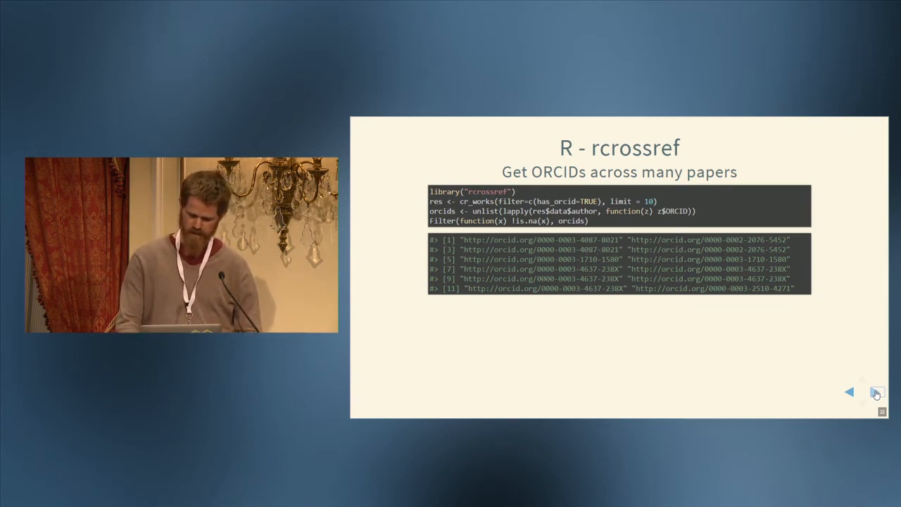
left_click(877, 393)
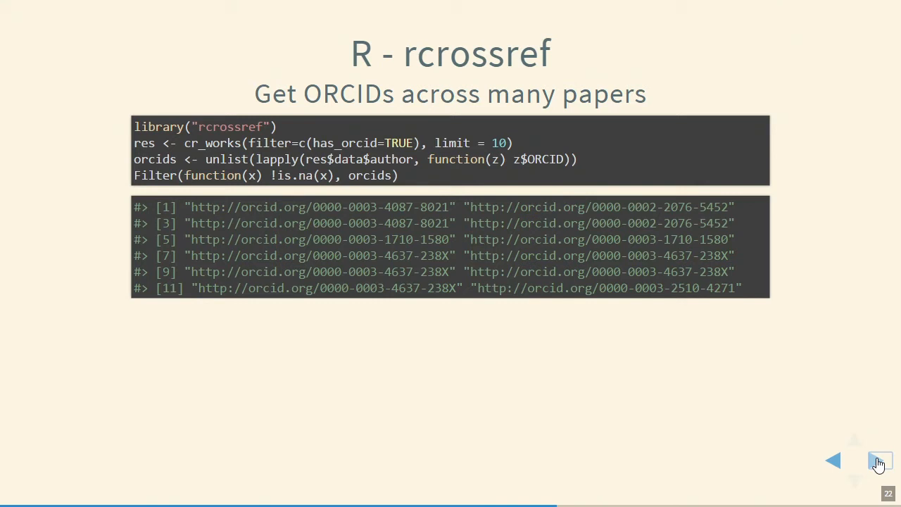
left_click(878, 460)
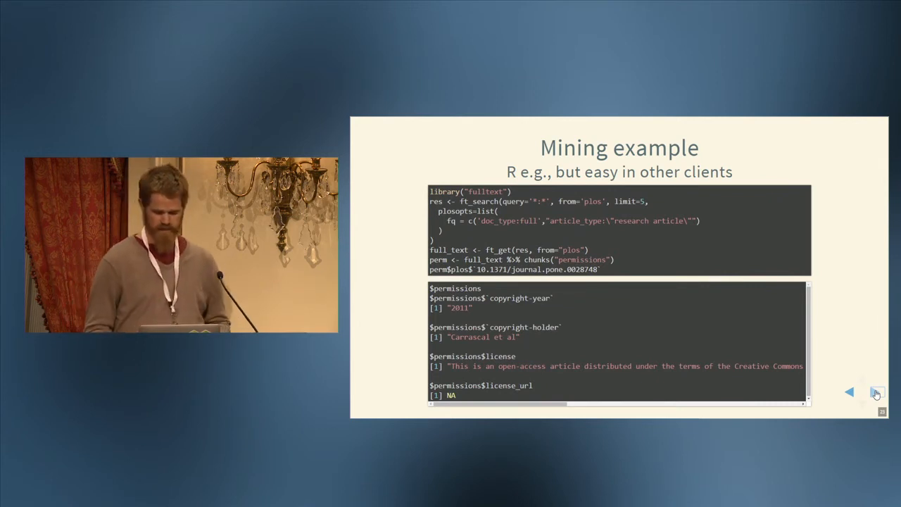
left_click(875, 391)
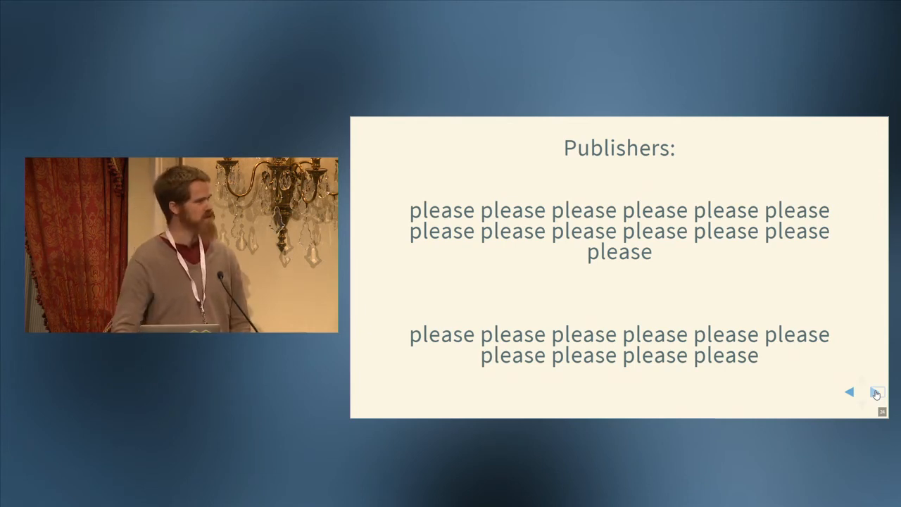
left_click(875, 392)
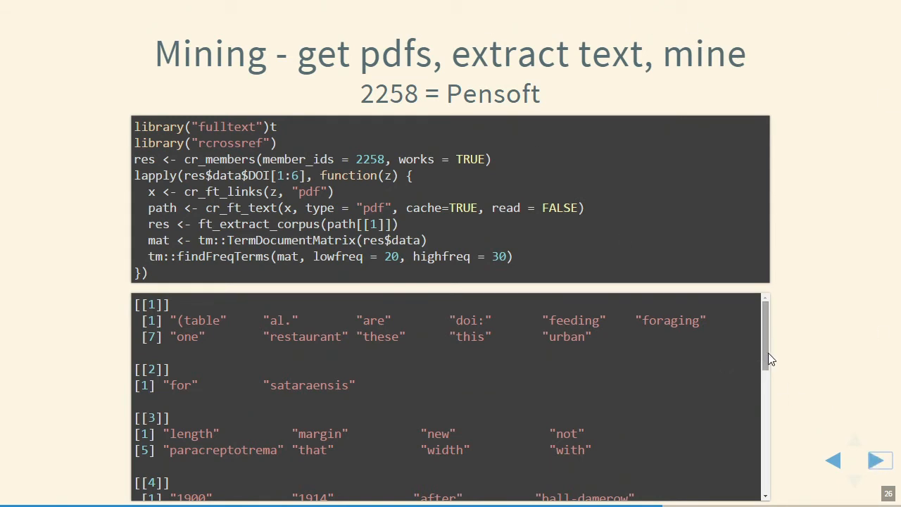
scroll("down", 3)
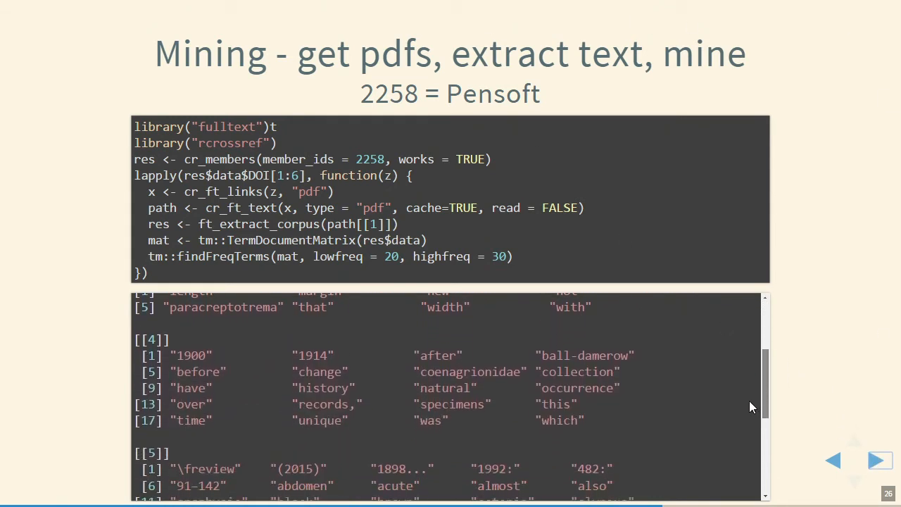
scroll("down", 3)
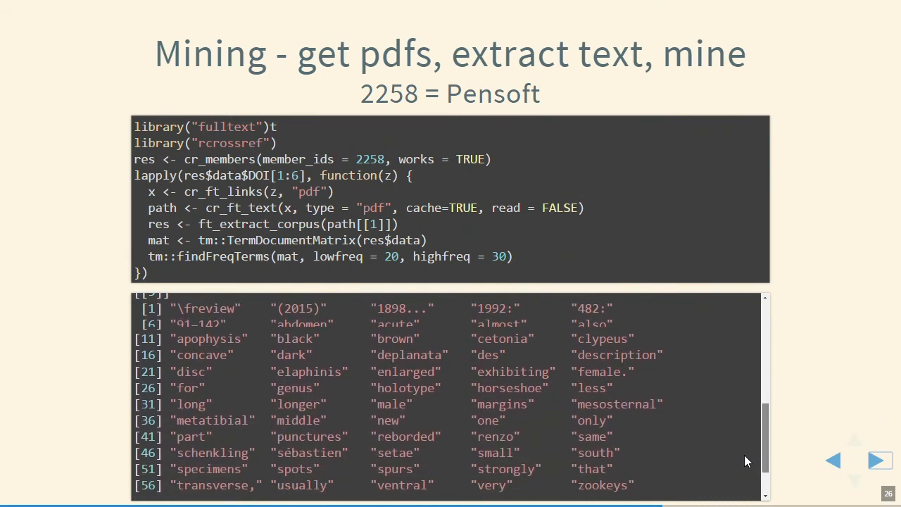
scroll("down", 3)
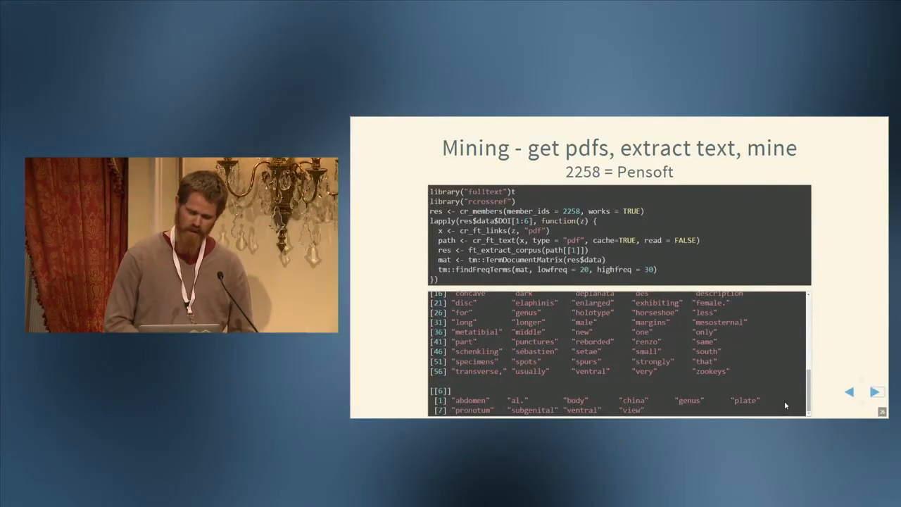
left_click(876, 391)
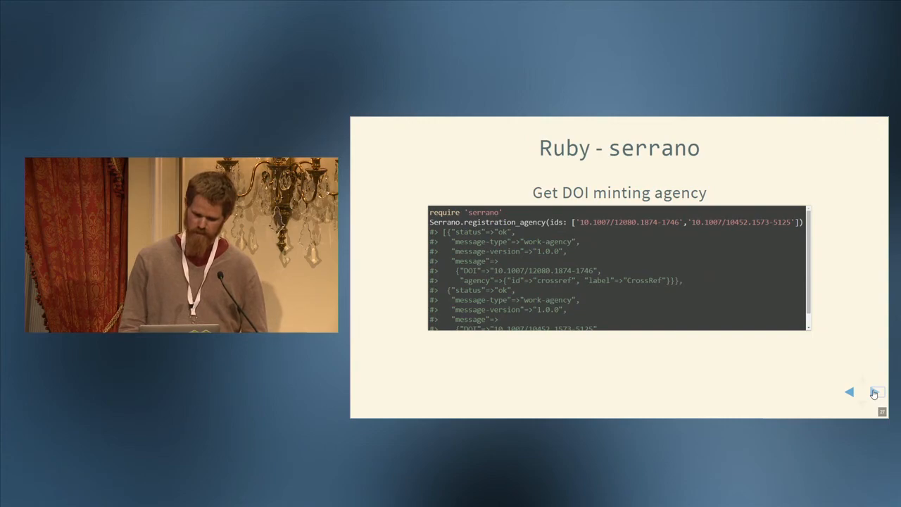
left_click(875, 391)
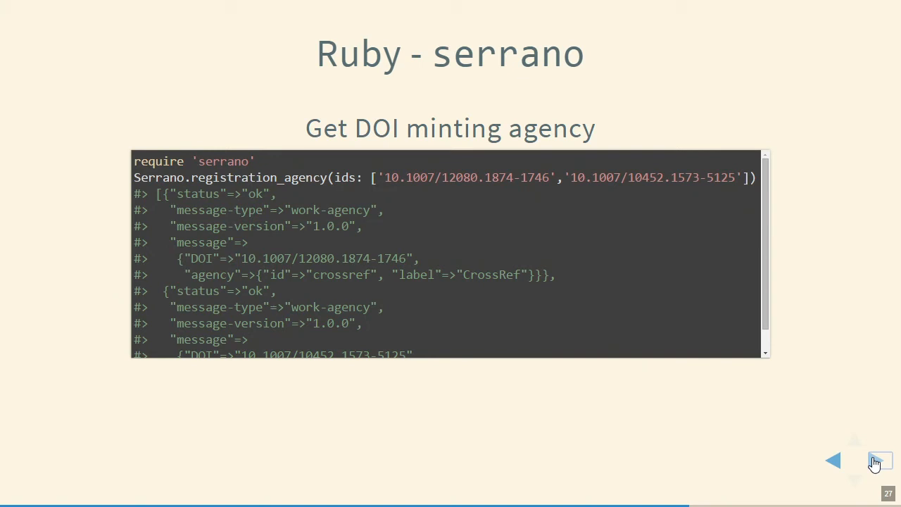
mouse_move(880, 461)
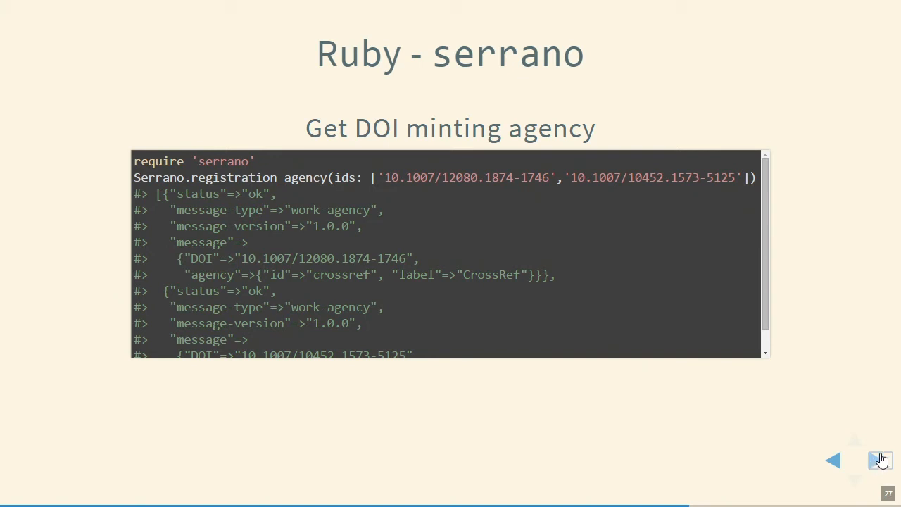
mouse_move(819, 312)
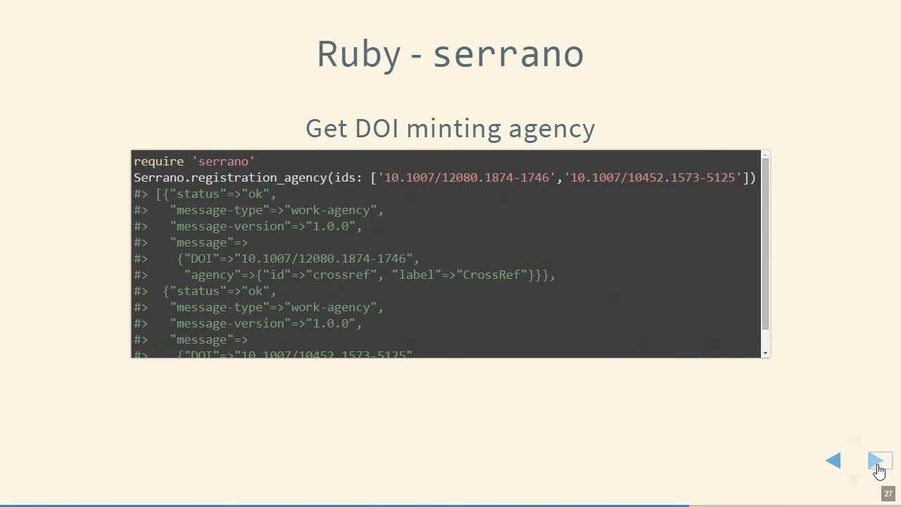
left_click(879, 461)
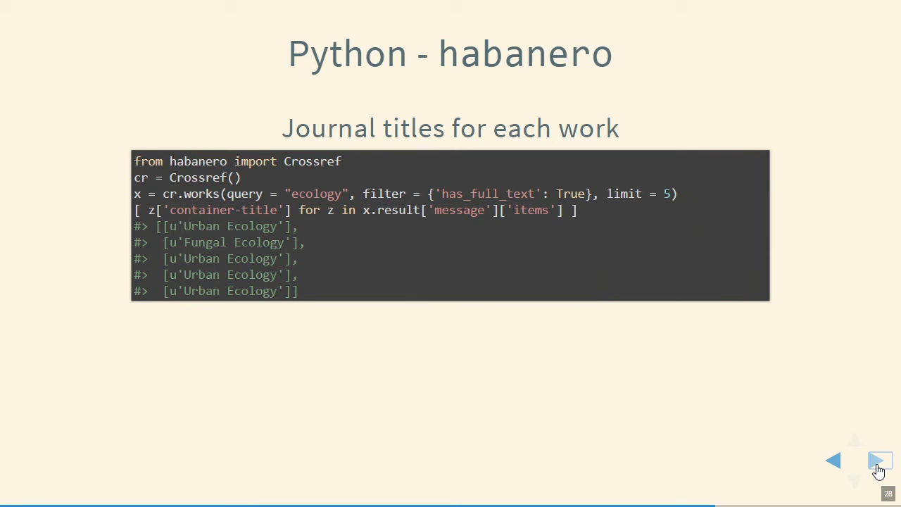
left_click(880, 462)
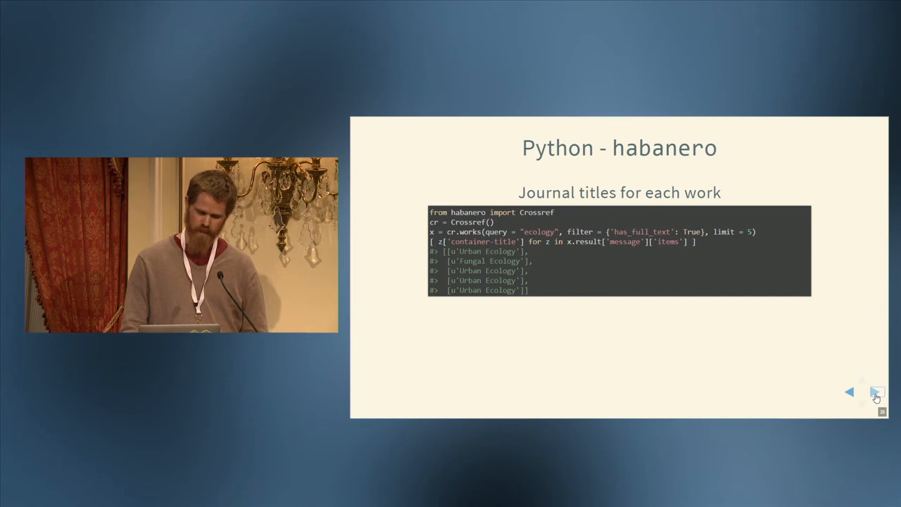
left_click(876, 391)
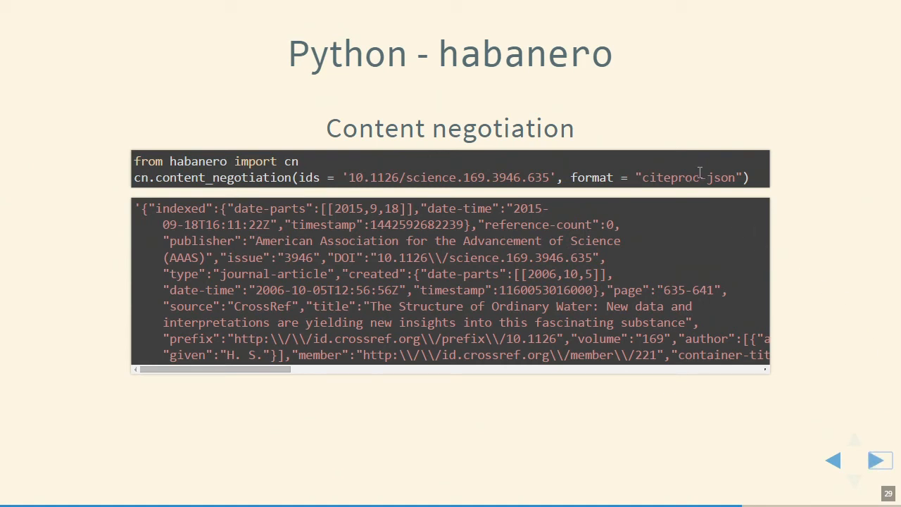
mouse_move(352, 411)
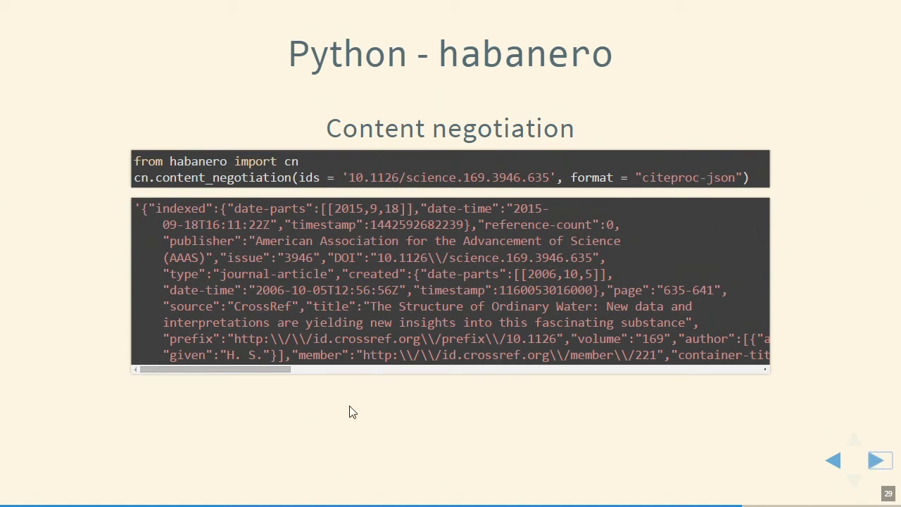
mouse_move(729, 462)
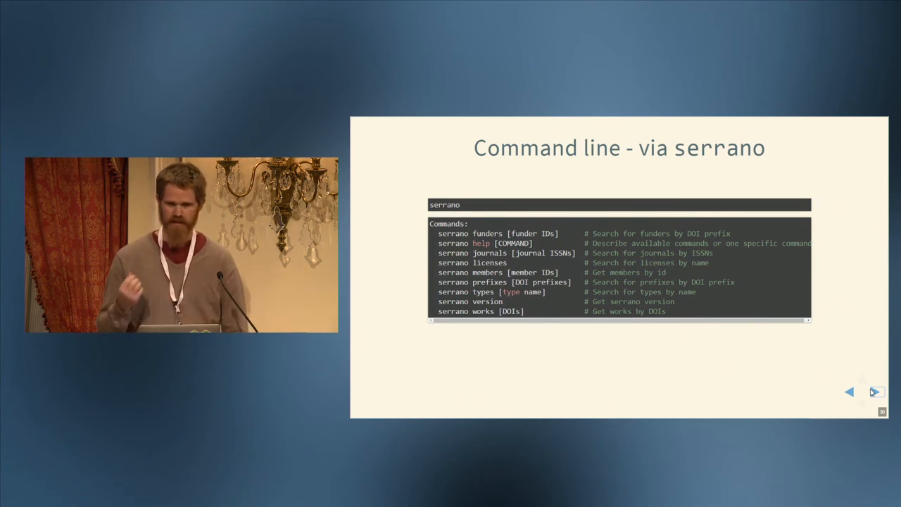
left_click(875, 392)
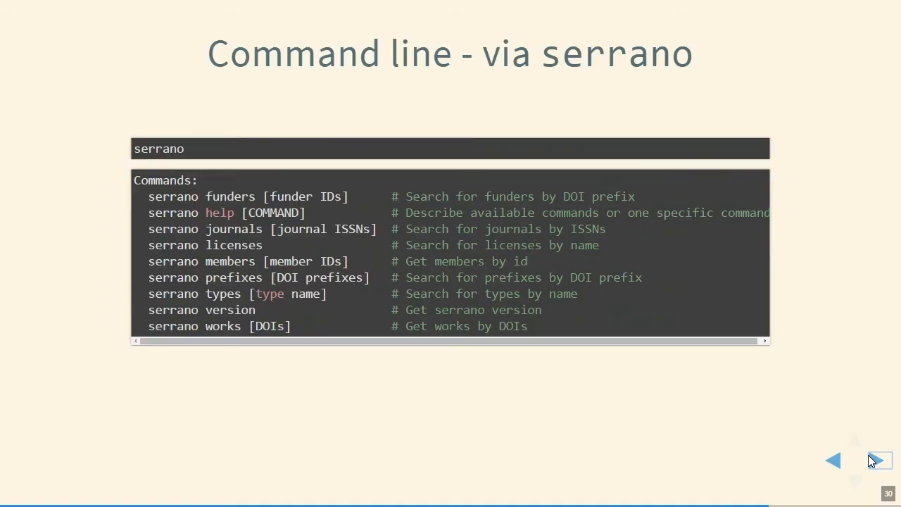
left_click(879, 460)
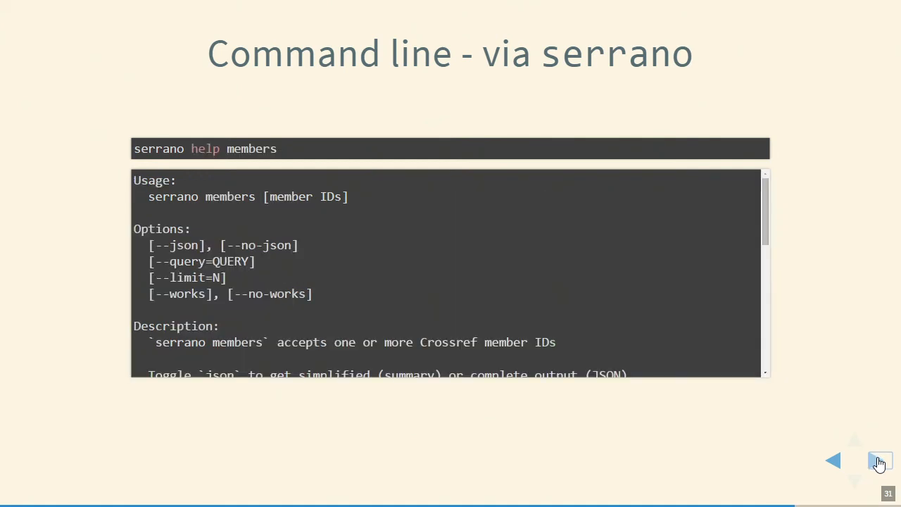
scroll("down", 3)
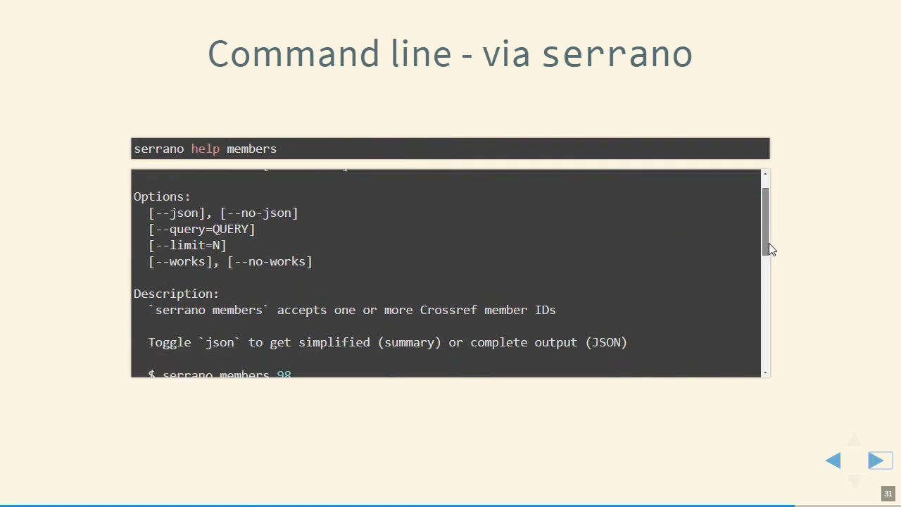
scroll("down", 3)
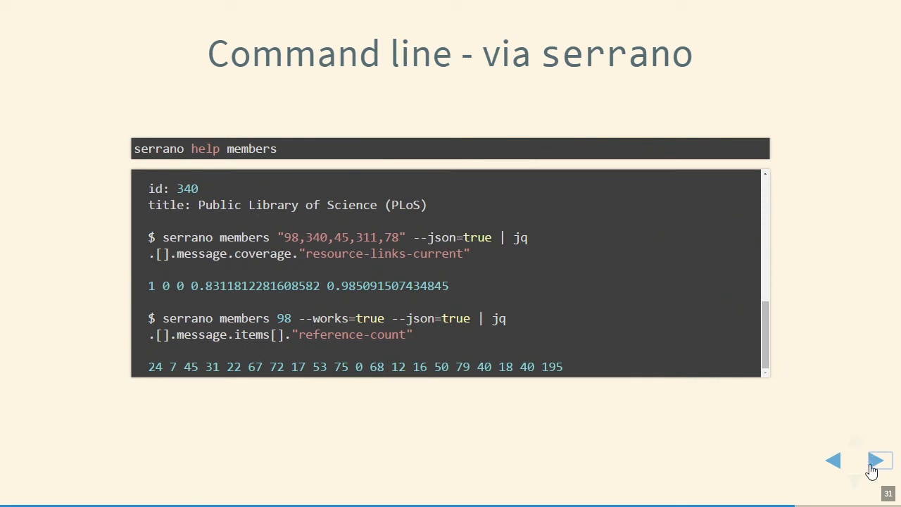
left_click(879, 460)
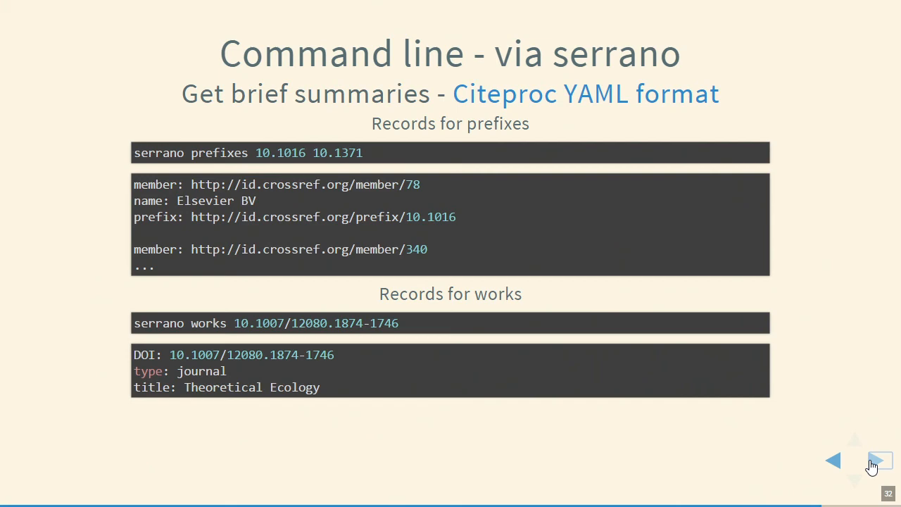
left_click(878, 461)
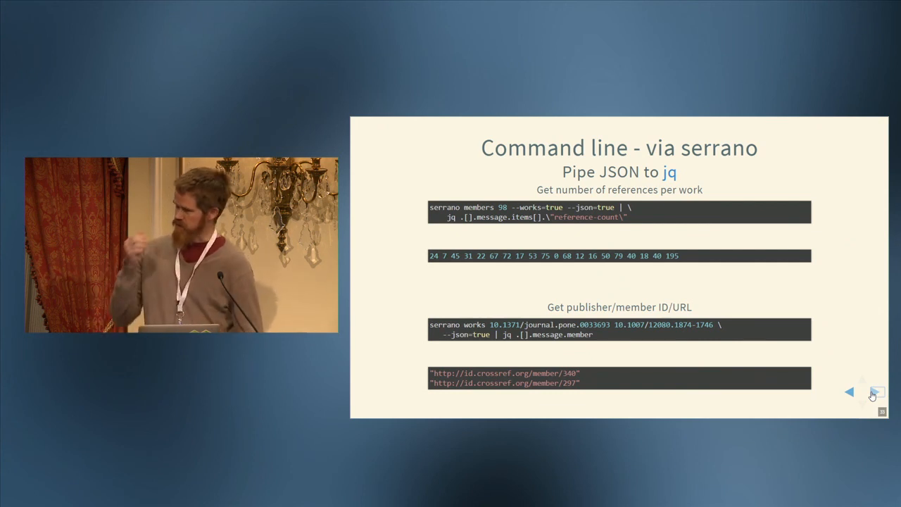
left_click(875, 391)
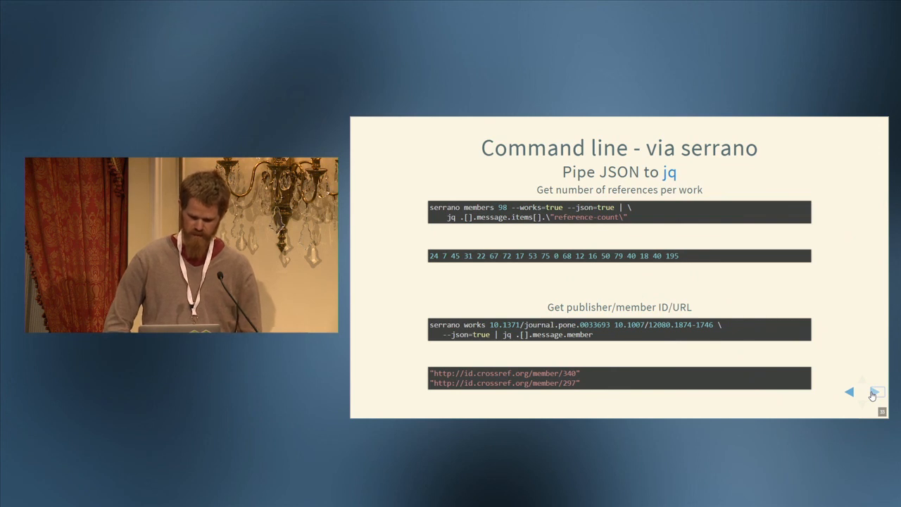
left_click(876, 391)
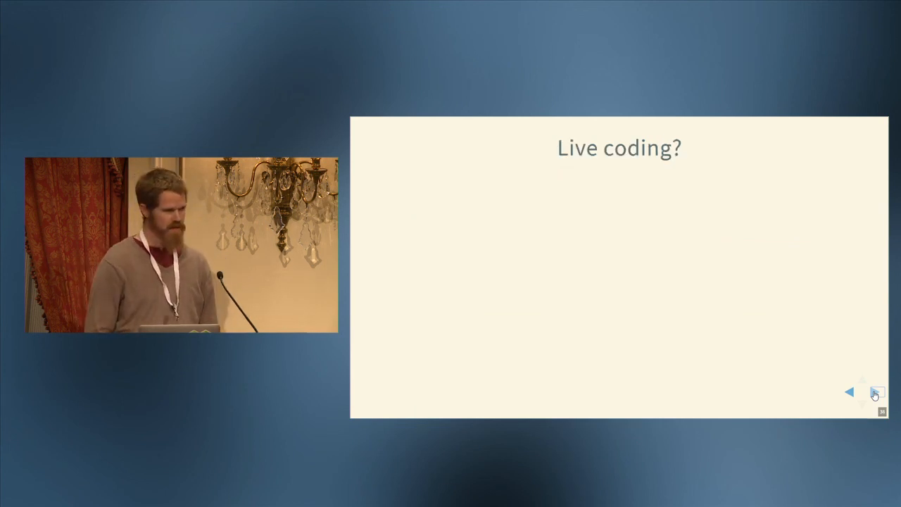